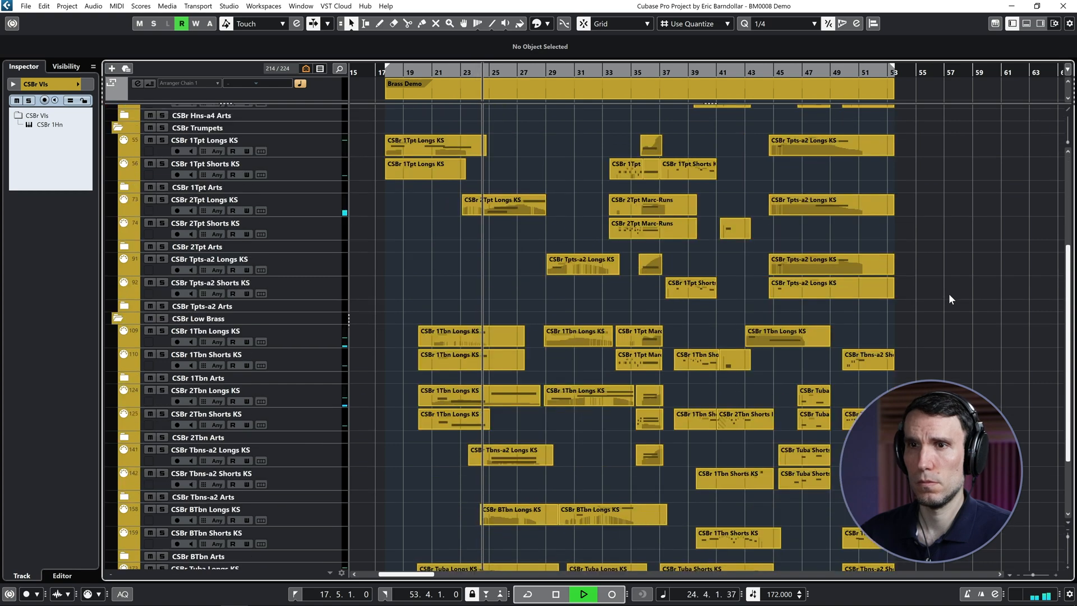
Audition the Brass Demo, scrolling through the horn, trumpet and low brass tracks
{"action": "scroll", "scroll_direction": "down", "scroll_amount": 3}
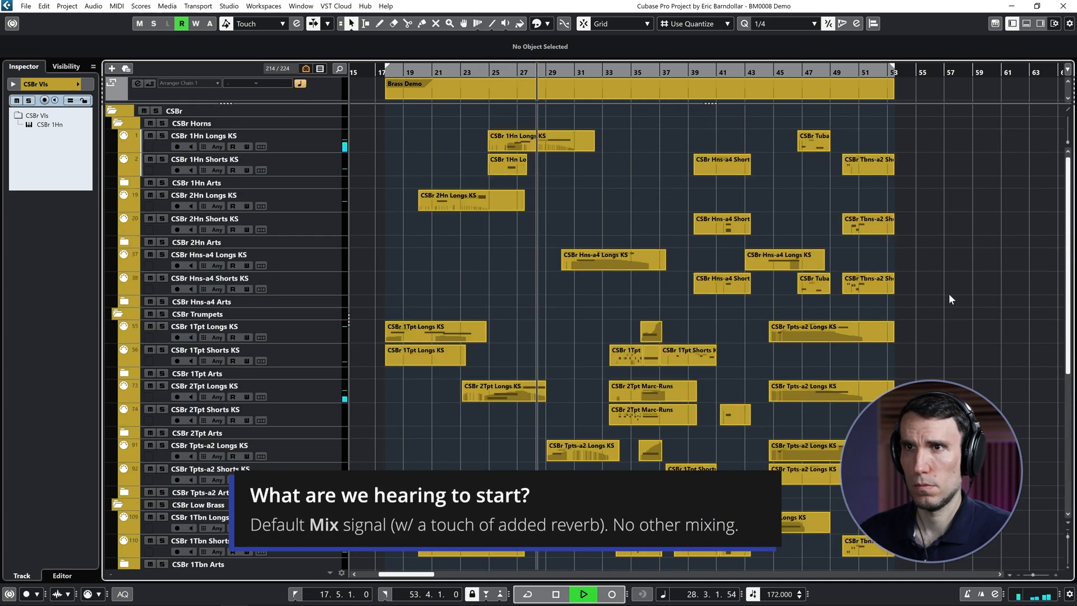
{"action": "scroll", "scroll_direction": "down", "scroll_amount": 3}
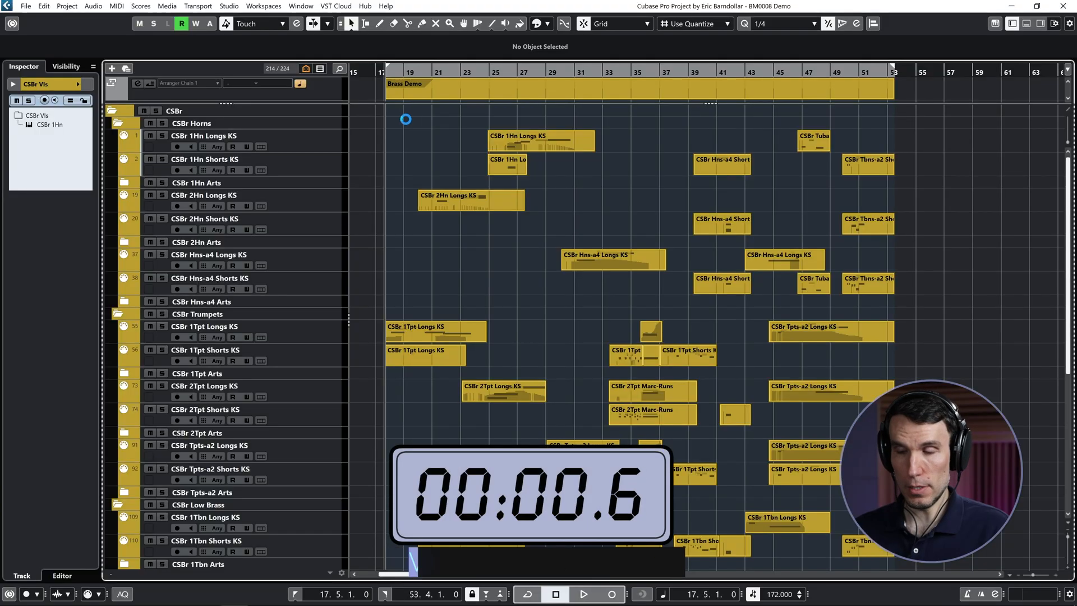
Load the recent CSBr (Multi-Mic) server project in Vienna Ensemble Pro, answering the save prompt
{"action": "left_click", "coordinate": [26, 6]}
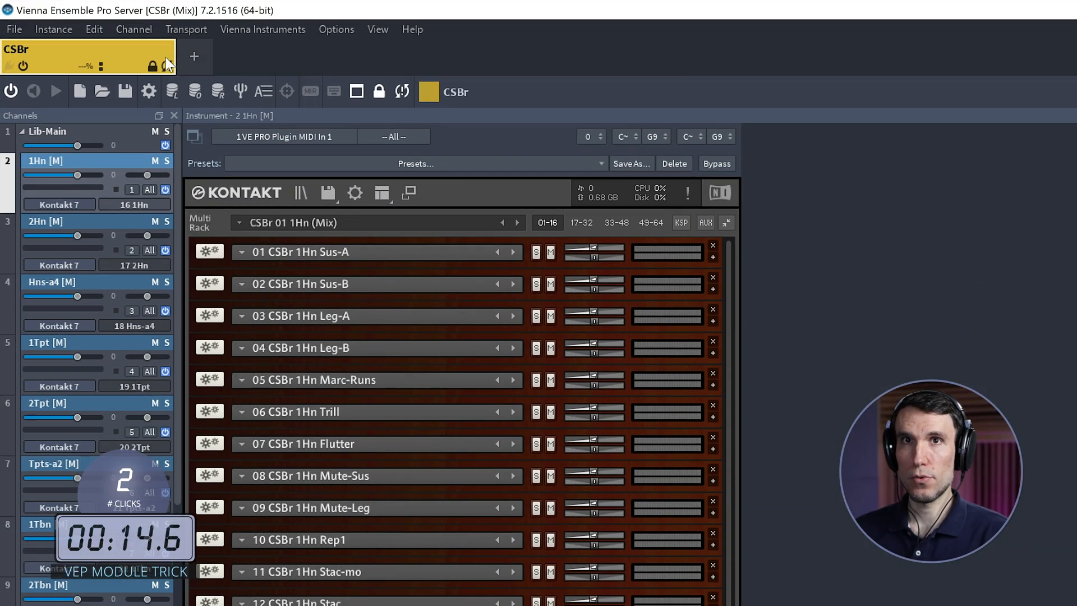
{"action": "left_click", "coordinate": [13, 29]}
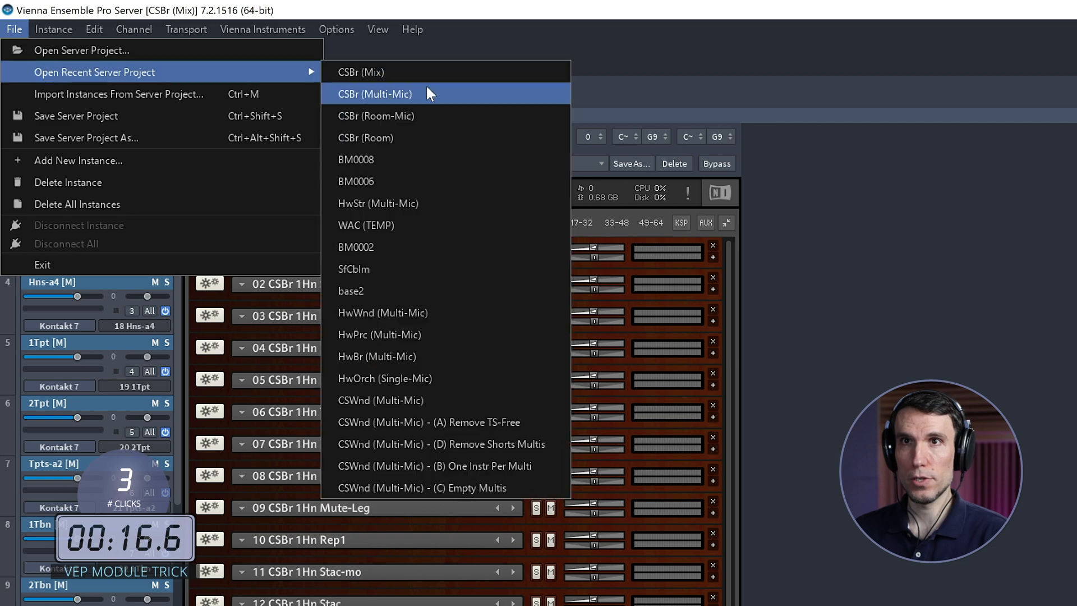
{"action": "left_click", "coordinate": [374, 94]}
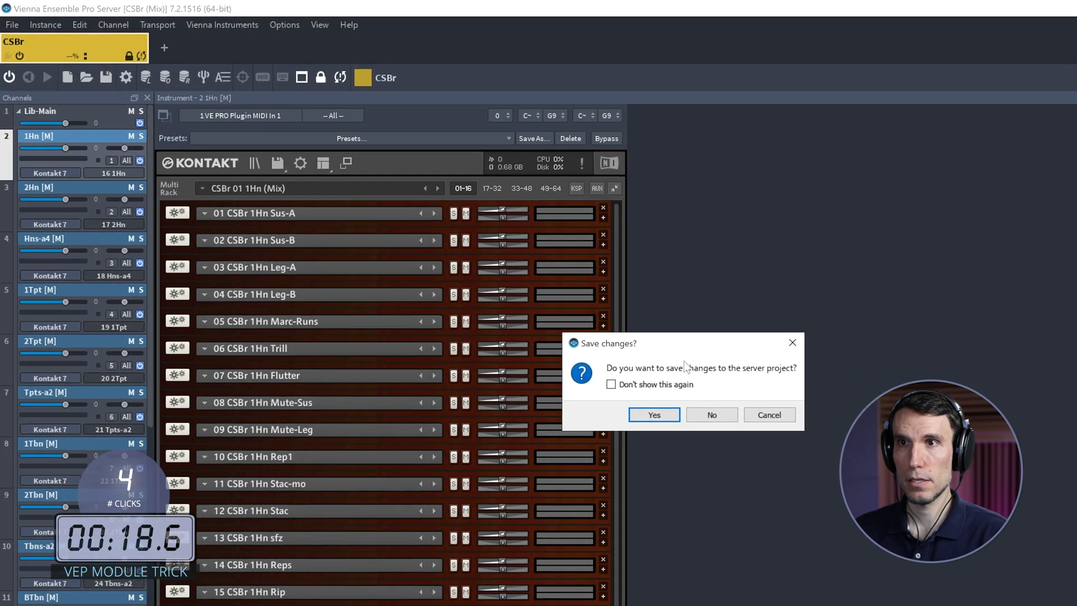
{"action": "left_click", "coordinate": [652, 416]}
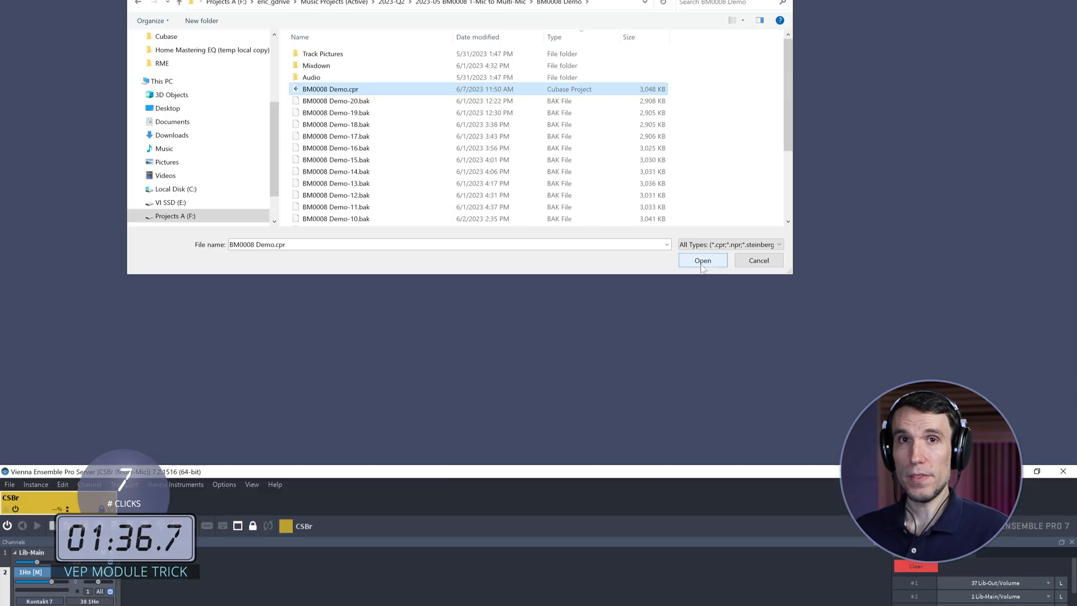
Reopen BM0008 Demo.cpr and scroll down to the CSBr 1Hn volume automation lanes
{"action": "left_click", "coordinate": [702, 260]}
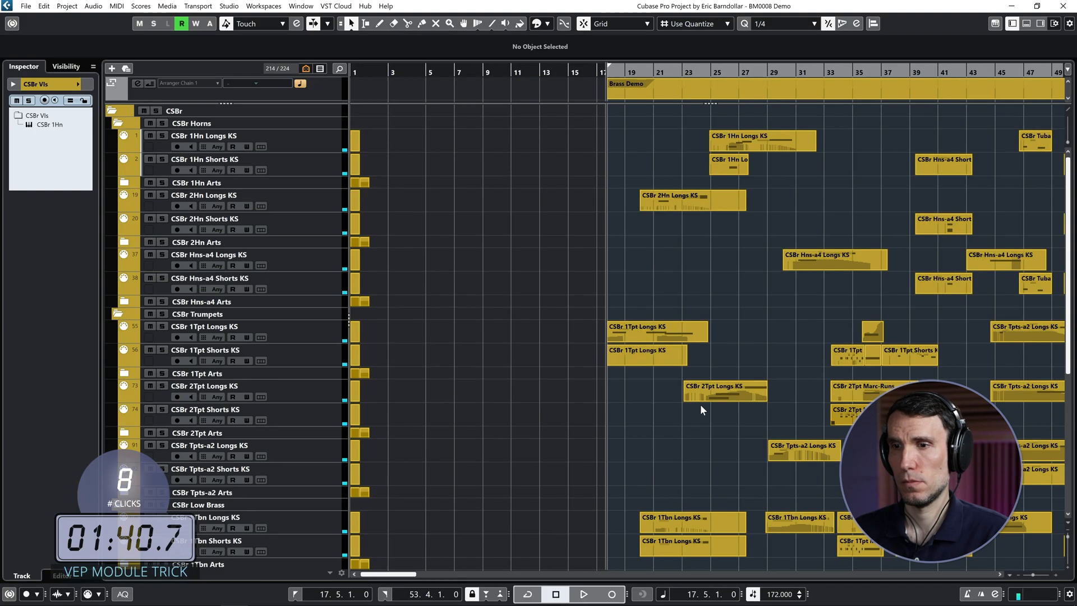
{"action": "scroll", "scroll_direction": "down", "scroll_amount": 3}
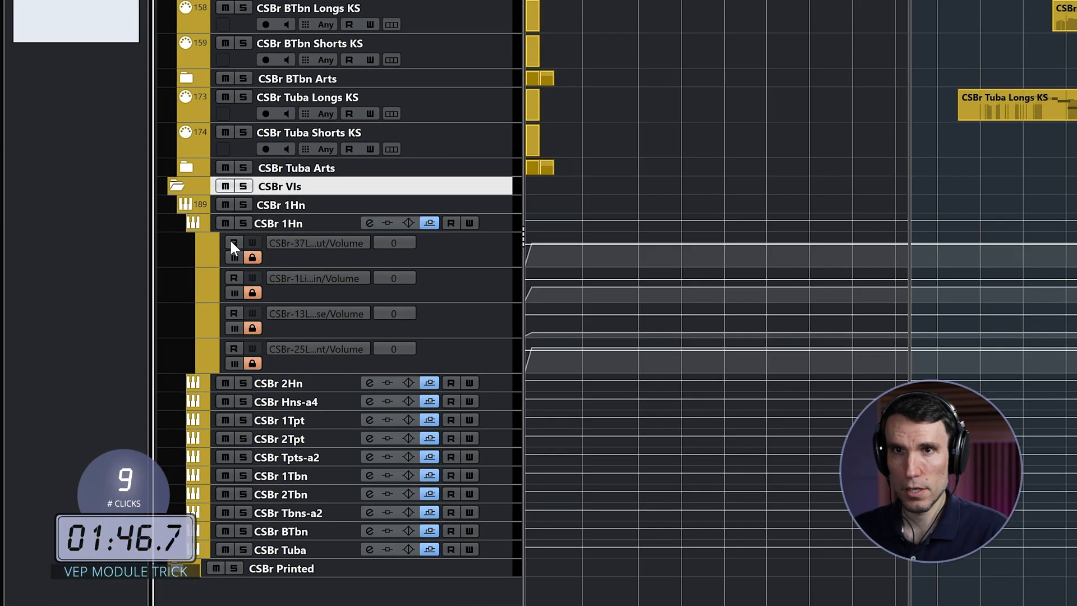
Enable Read Automation on the CSBr volume lanes: main mics -8.5 dB, close mics -35 dB
{"action": "left_click", "coordinate": [233, 242]}
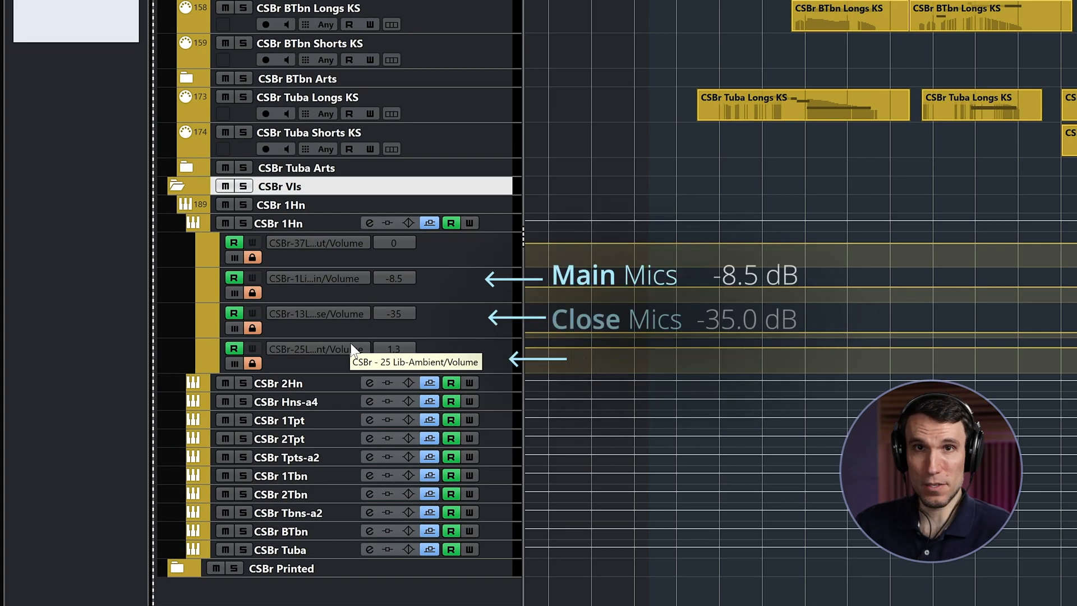
{"action": "scroll", "scroll_direction": "down", "scroll_amount": 3}
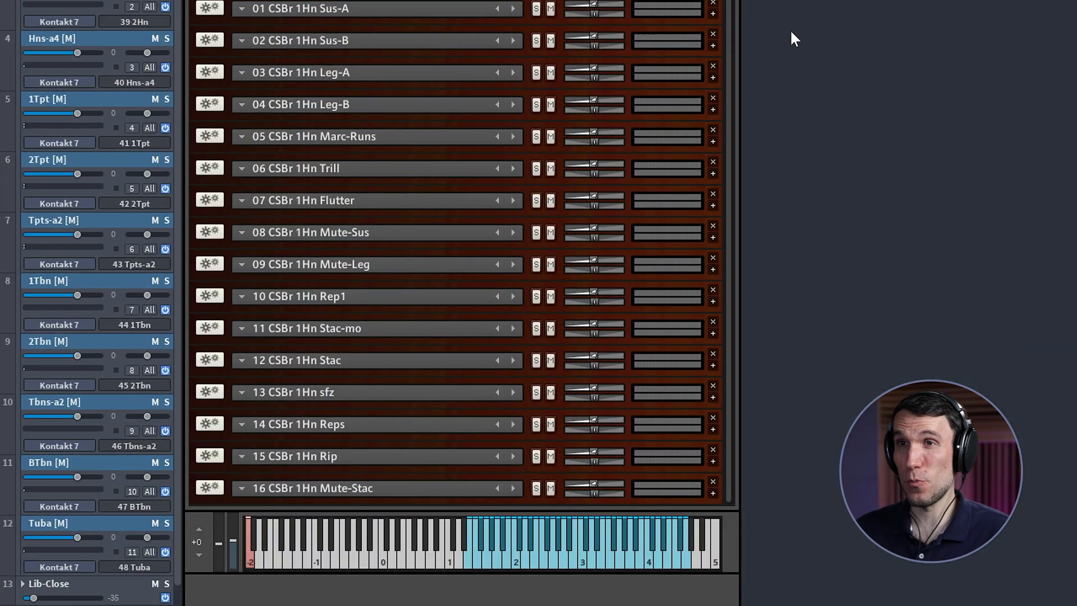
{"action": "left_click", "coordinate": [241, 9]}
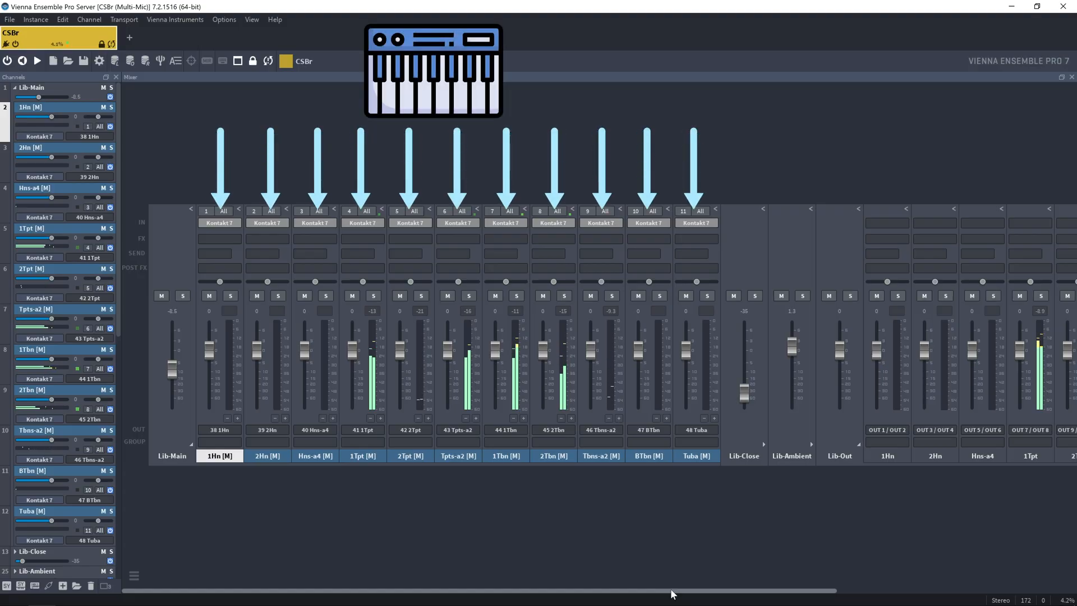
Scroll the mixer to the separate output pairs, then return to the 1Hn Kontakt rack
{"action": "scroll", "scroll_direction": "right", "scroll_amount": 3}
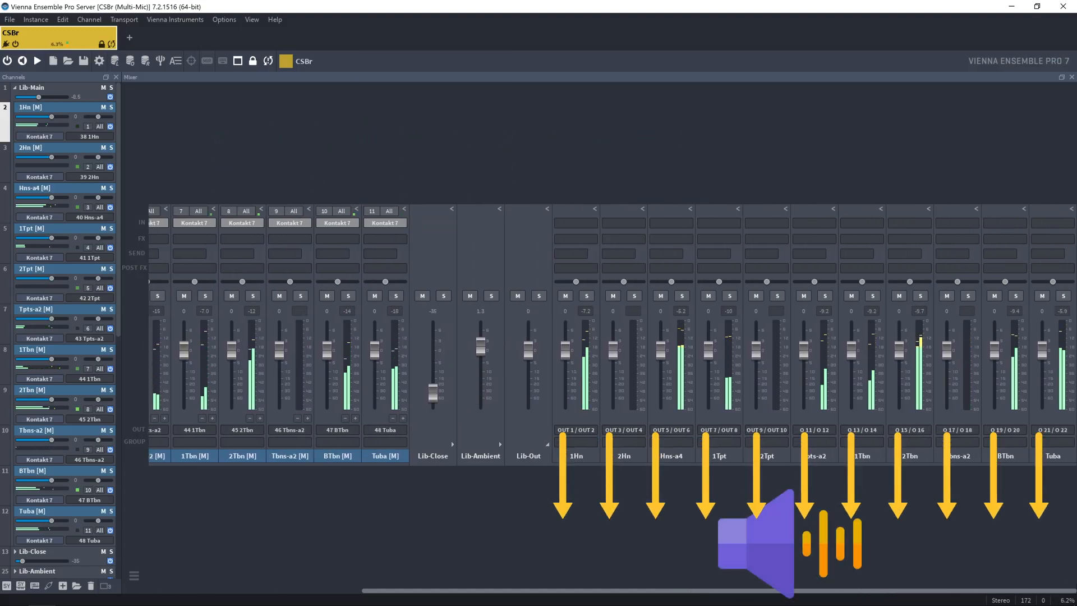
{"action": "left_click", "coordinate": [10, 19]}
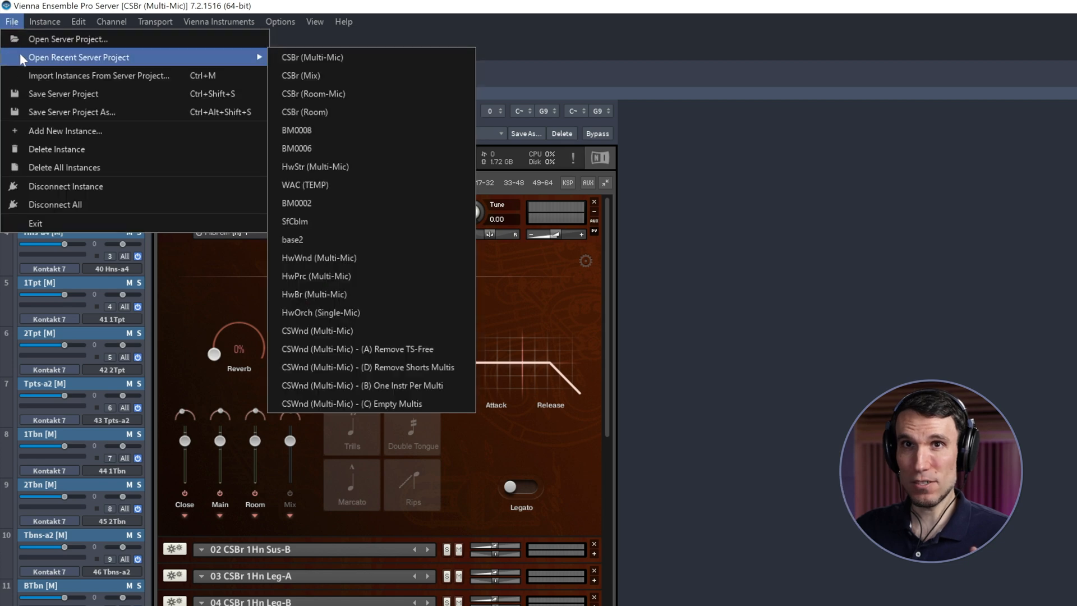
Dismiss the recent server projects list without choosing a project
{"action": "left_click", "coordinate": [312, 58]}
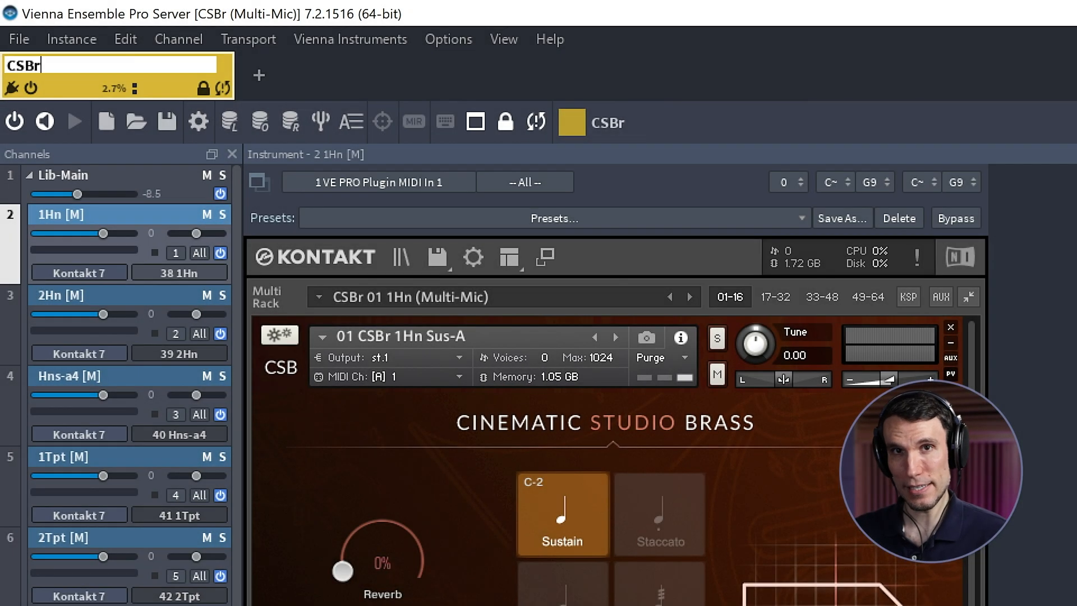
Name the instance CSBr (Multi-Mic) and connect the VEP plugin to it
{"action": "type", "text": "(Multi-Mic"}
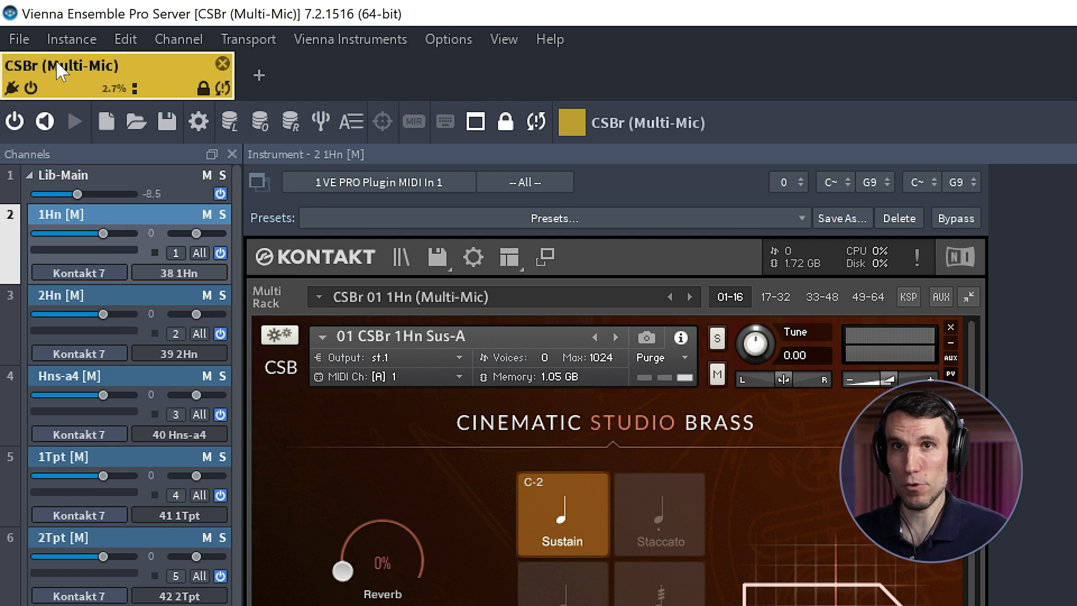
{"action": "mouse_move", "coordinate": [101, 65]}
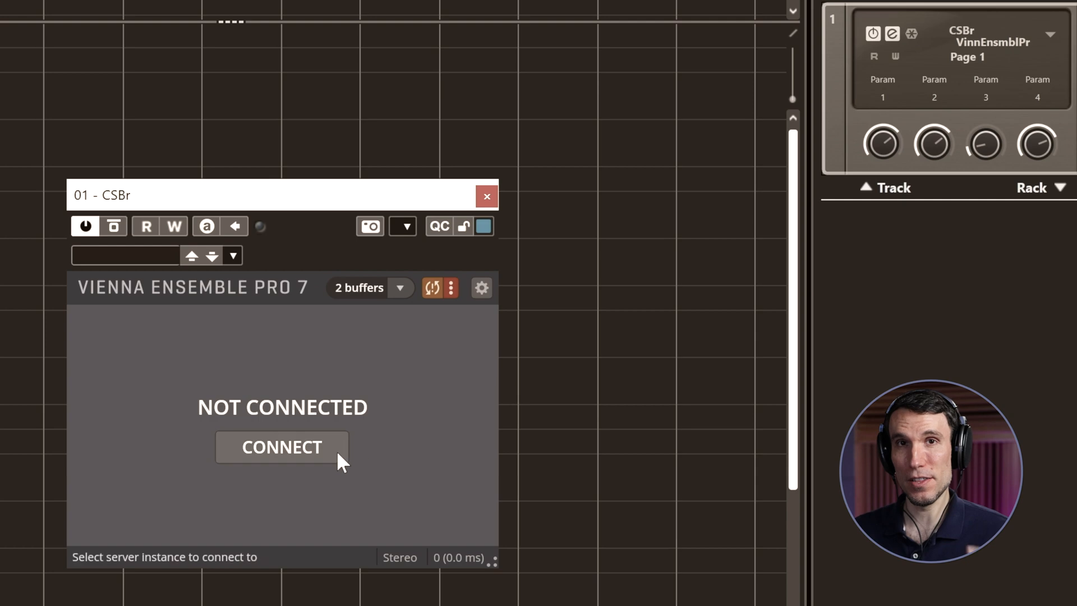
{"action": "left_click", "coordinate": [282, 447]}
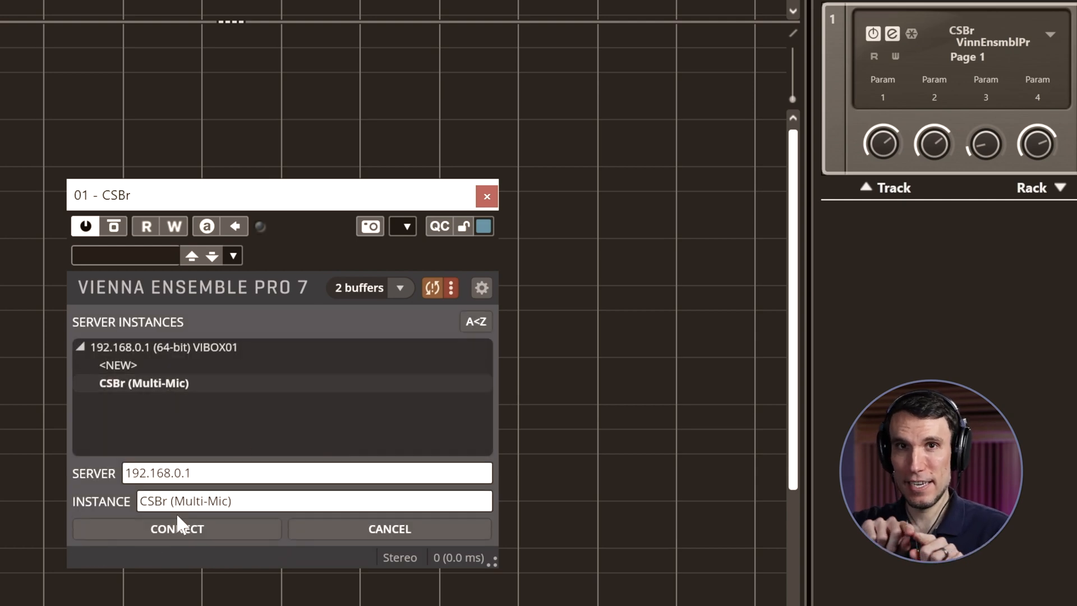
{"action": "left_click", "coordinate": [175, 528]}
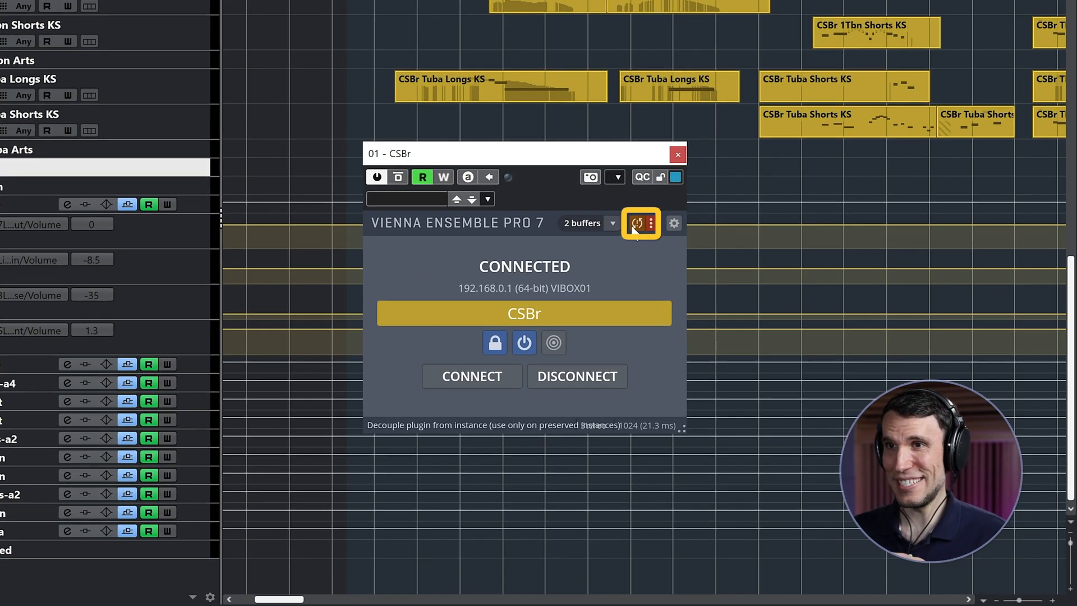
Toggle the VEP plugin header's Decouple button to detach it from the server instance
{"action": "left_click", "coordinate": [636, 223]}
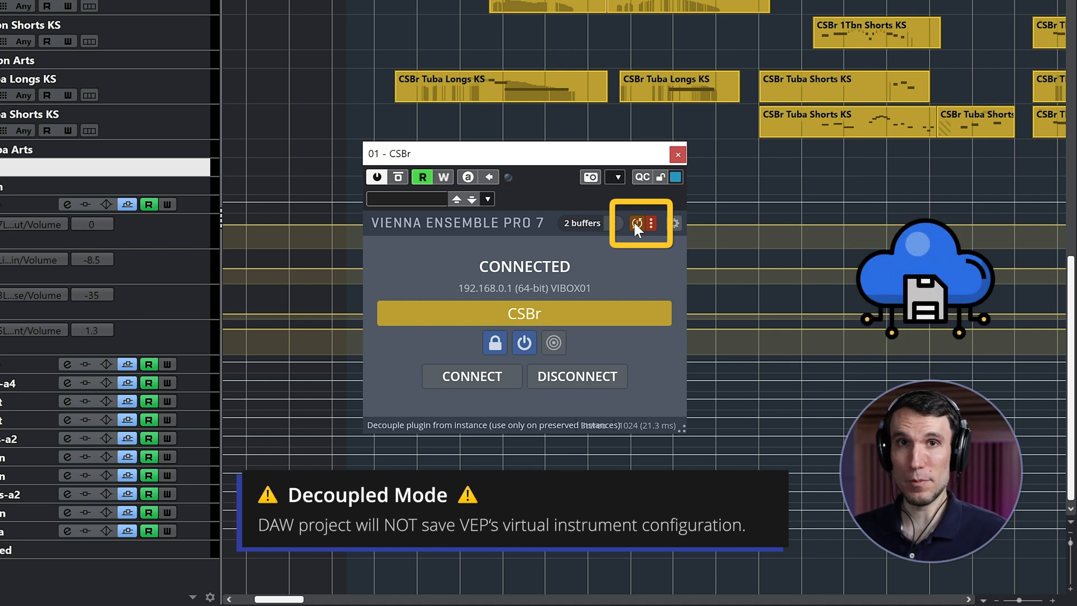
{"action": "left_click", "coordinate": [636, 223]}
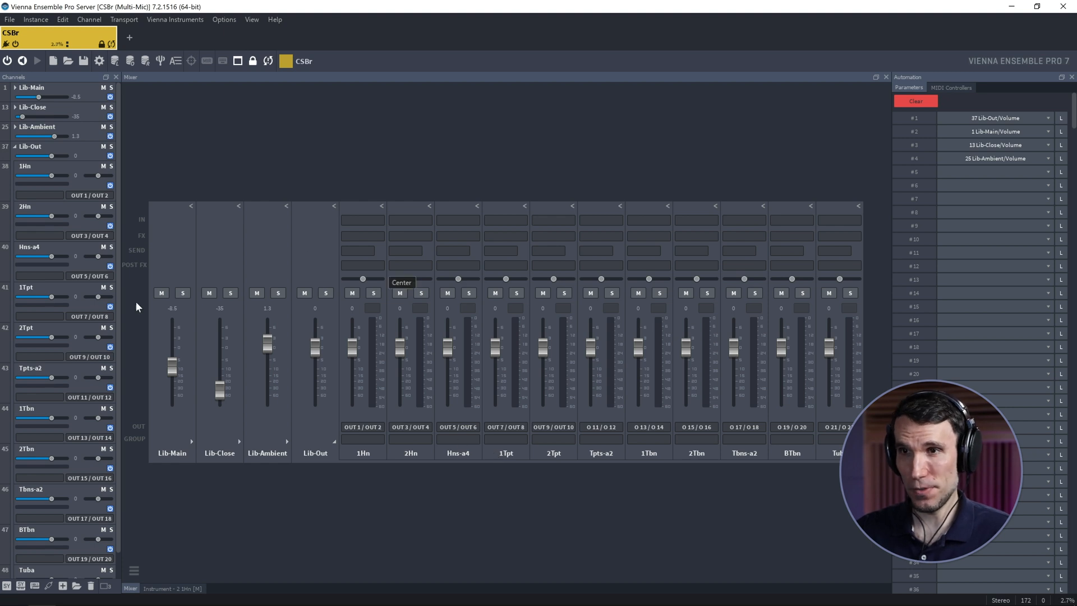
{"action": "mouse_move", "coordinate": [755, 477]}
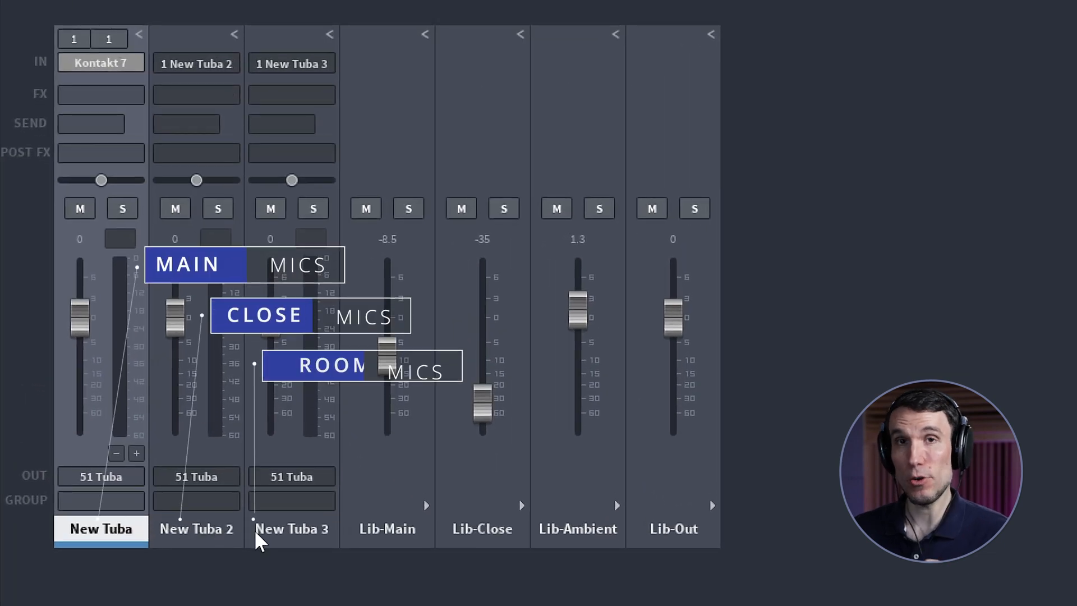
{"action": "left_click", "coordinate": [292, 529]}
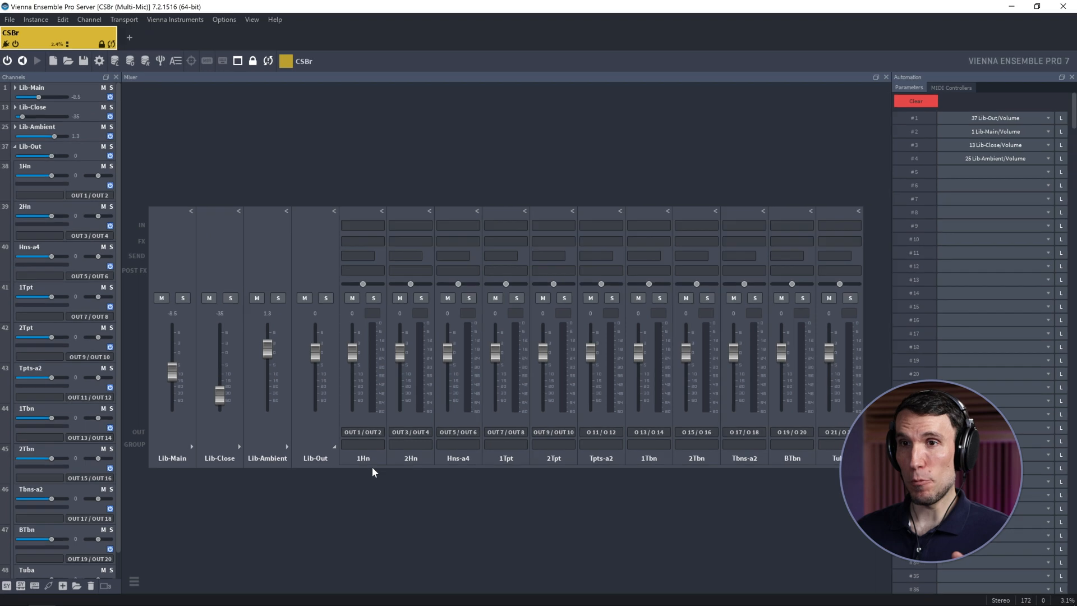
{"action": "mouse_move", "coordinate": [831, 485]}
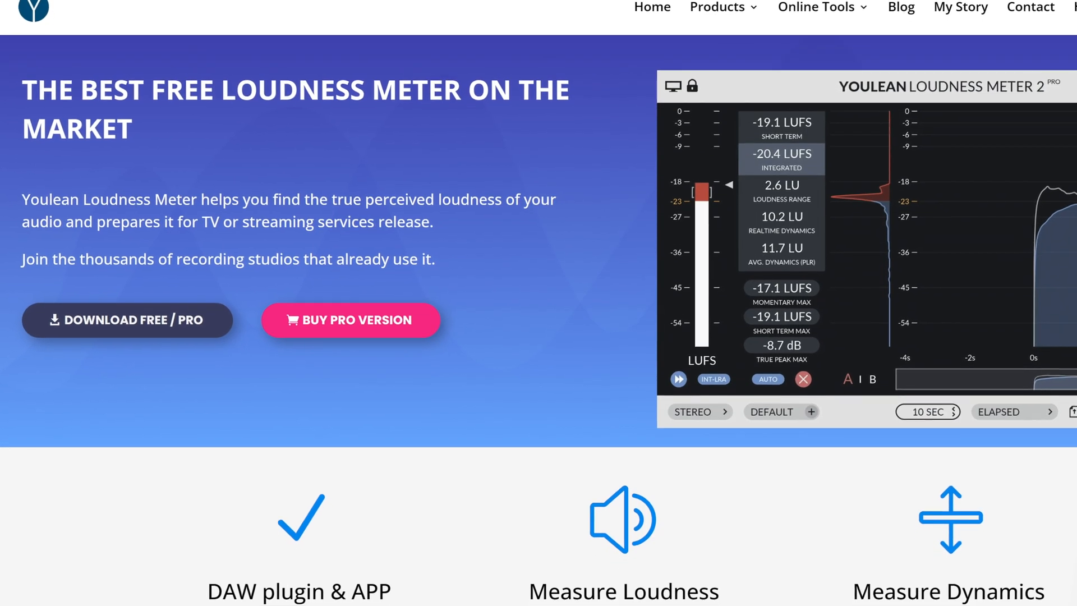
Browse the Youlean Loudness Meter page, then return to Cubase's loudness meter
{"action": "scroll", "scroll_direction": "down", "scroll_amount": 3}
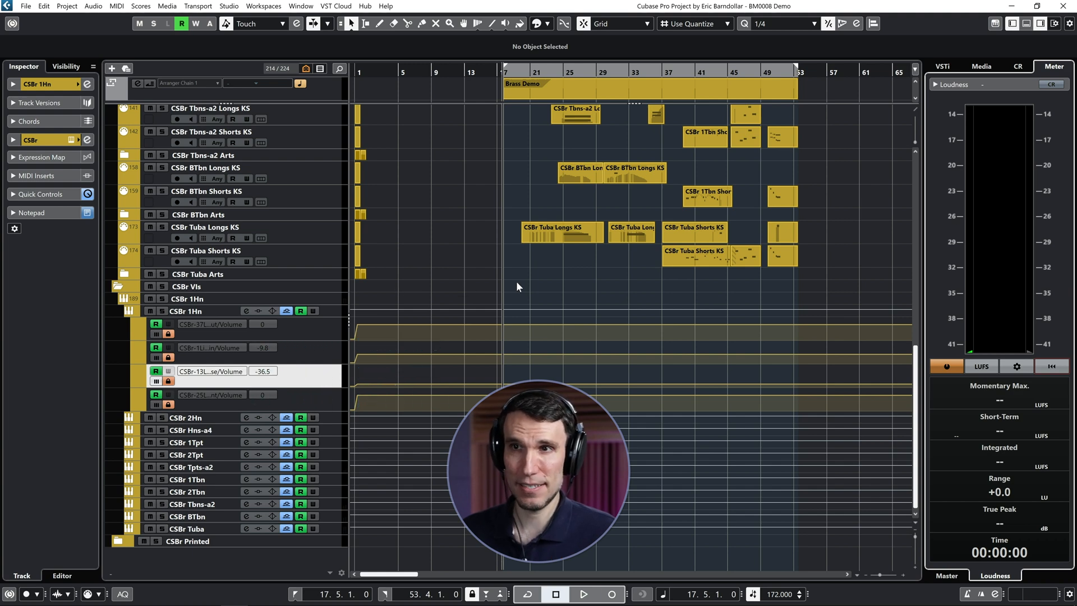
{"action": "left_click", "coordinate": [584, 594]}
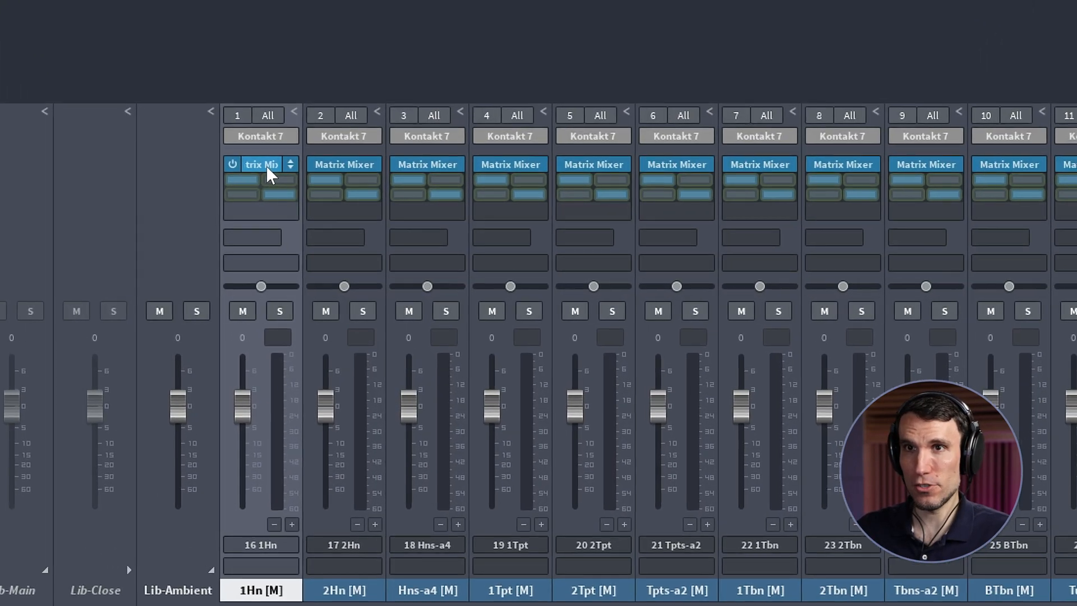
Open Vienna Matrix Mixer Pro on channel 1Hn [M], showing 1.8 left and right gain
{"action": "left_click", "coordinate": [261, 165]}
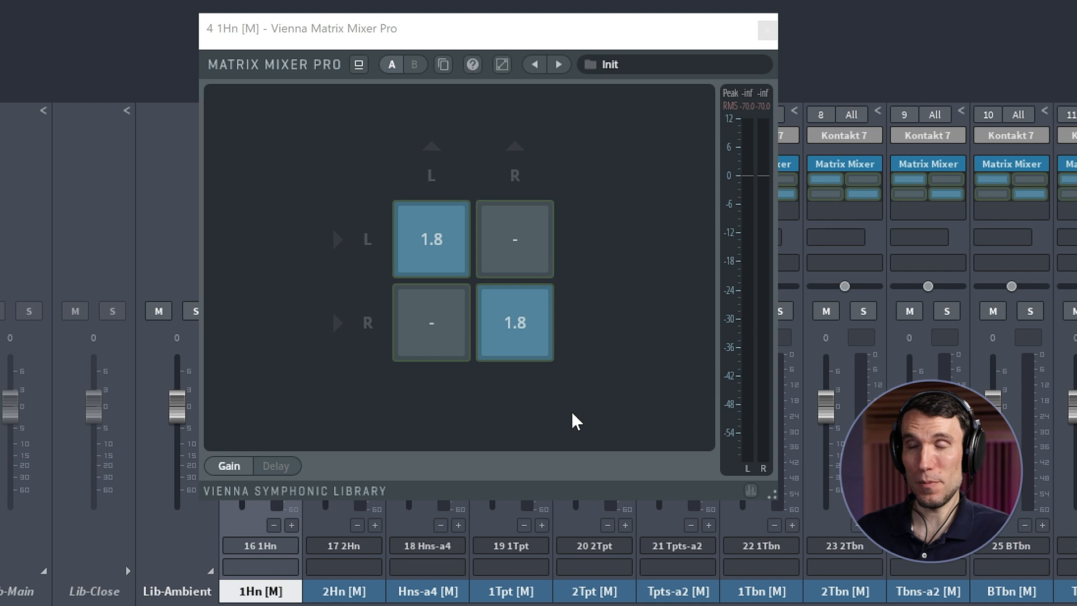
{"action": "mouse_move", "coordinate": [409, 272]}
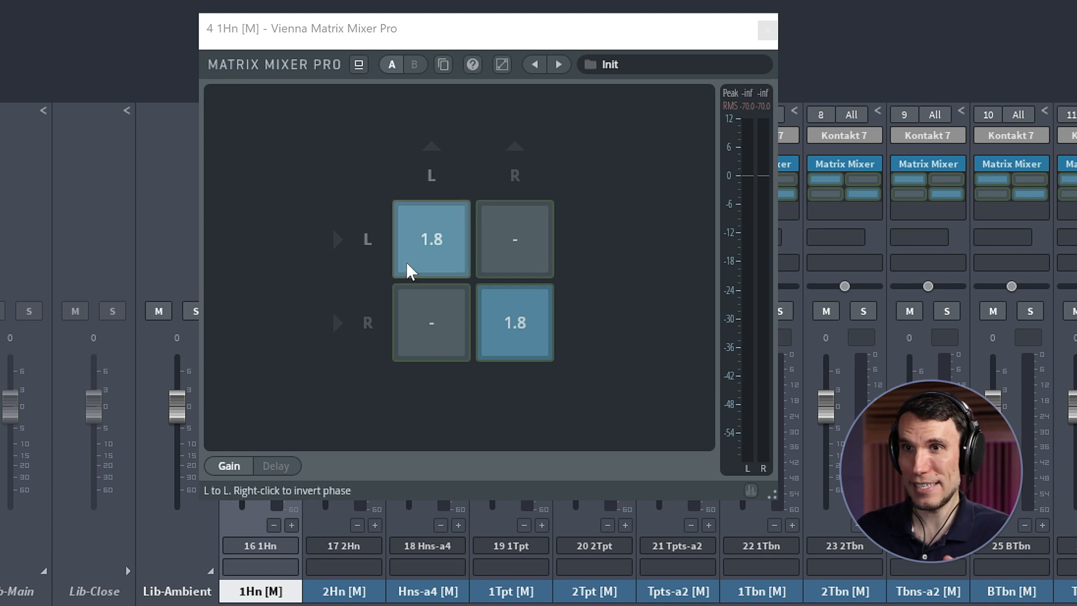
{"action": "mouse_move", "coordinate": [440, 294]}
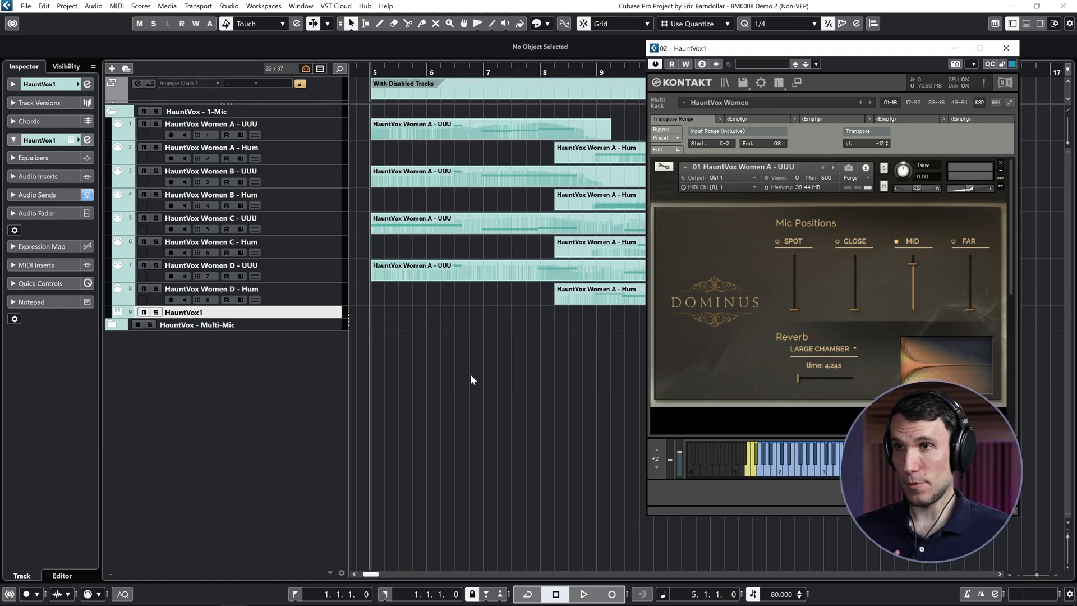
{"action": "mouse_move", "coordinate": [522, 355]}
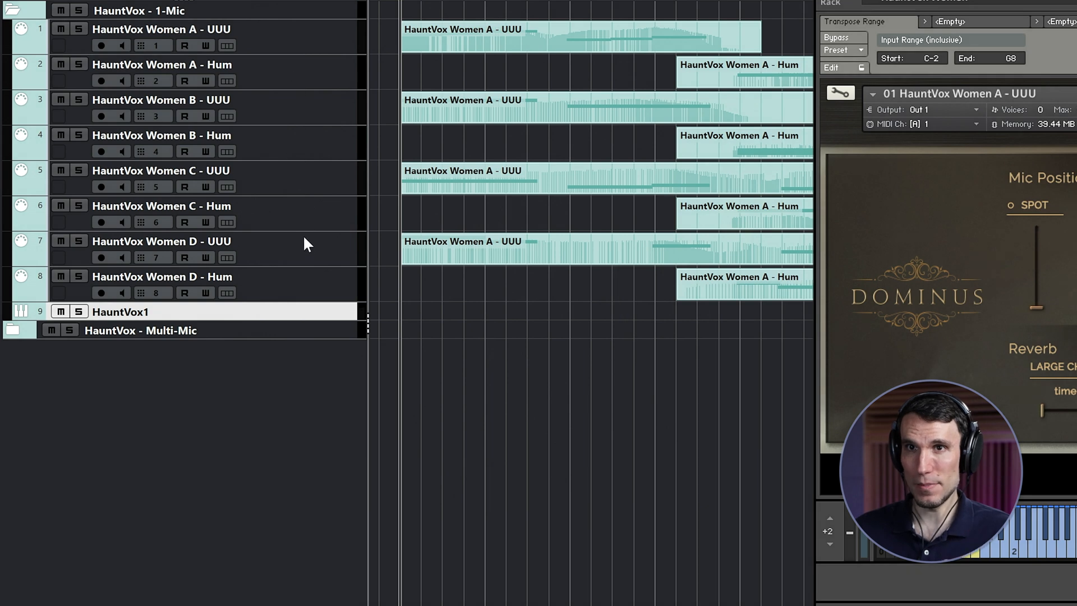
{"action": "mouse_move", "coordinate": [311, 296]}
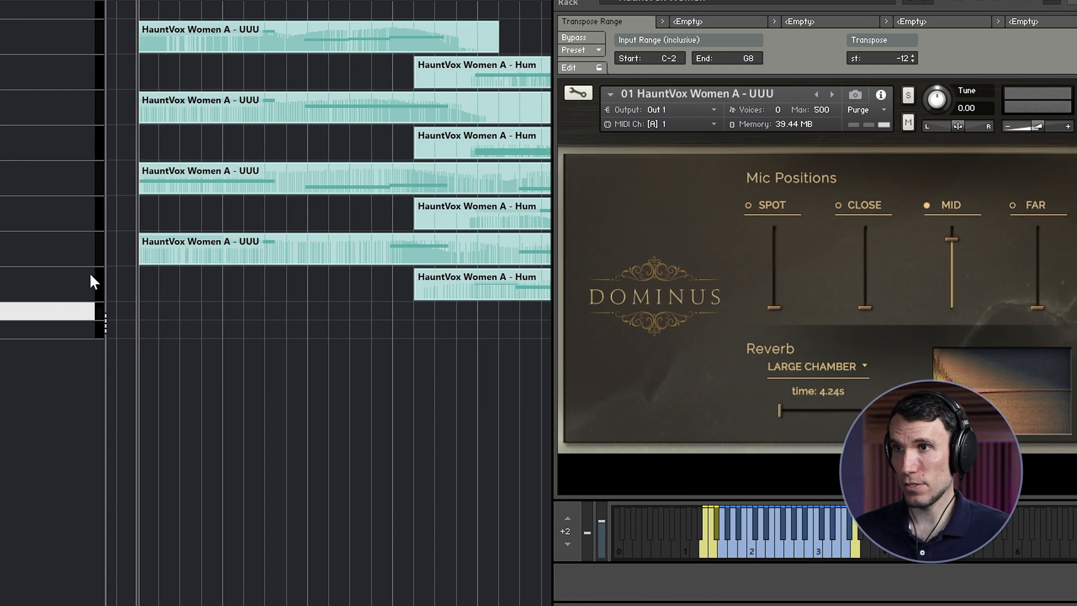
{"action": "mouse_move", "coordinate": [1044, 285]}
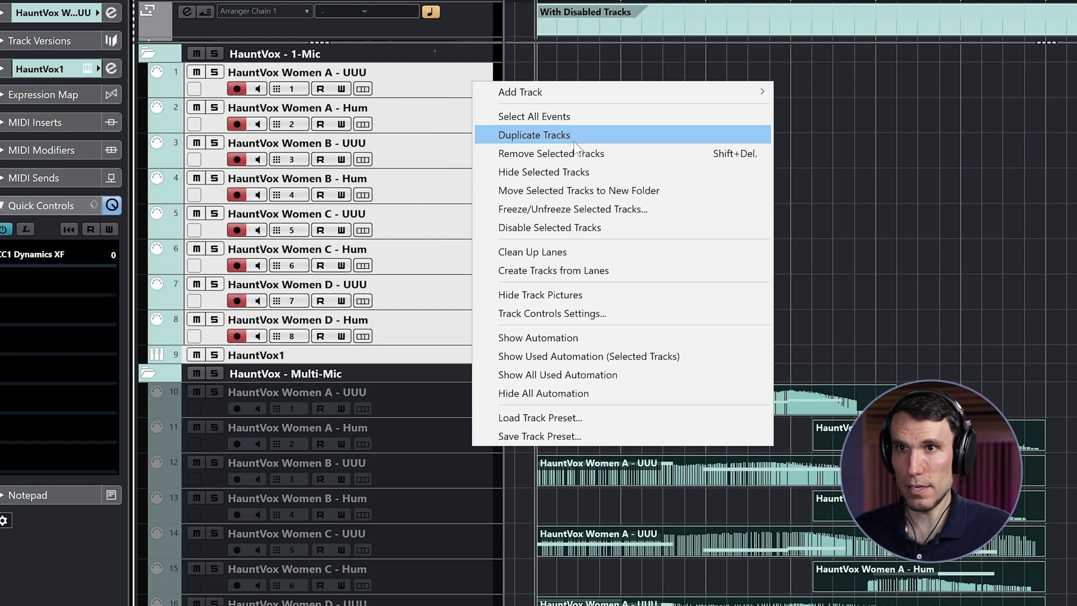
Duplicate the selected HauntVox Women tracks and bring up track options for the copies
{"action": "left_click", "coordinate": [548, 227]}
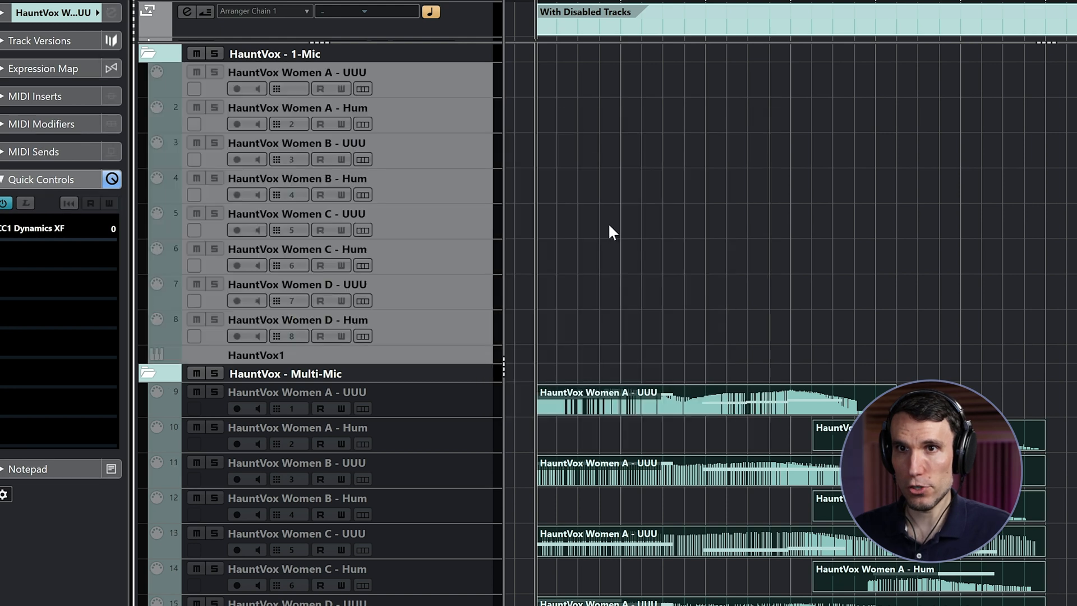
{"action": "scroll", "scroll_direction": "down", "scroll_amount": 3}
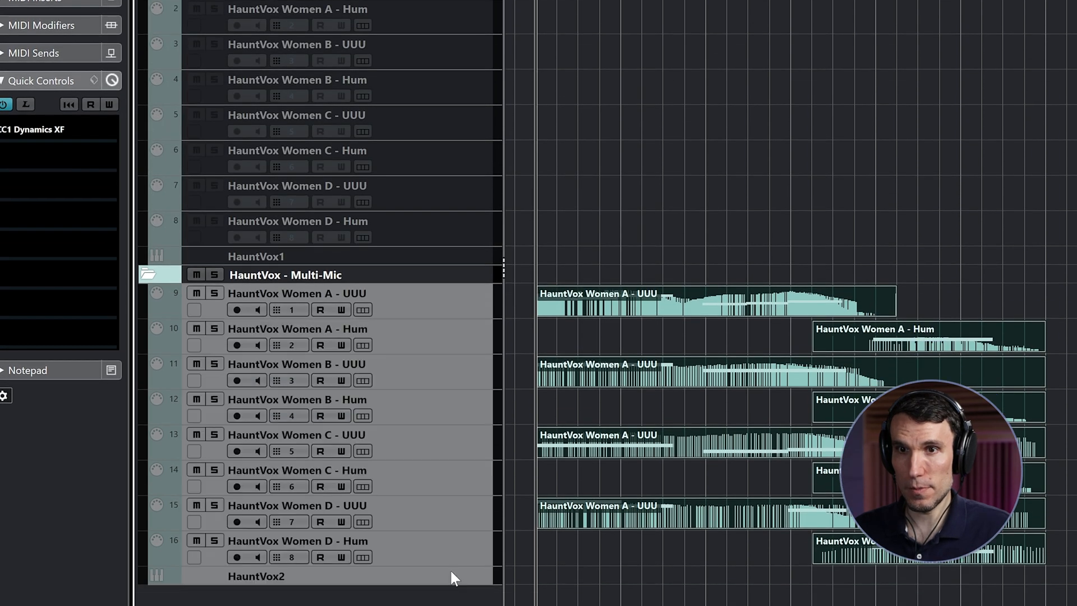
{"action": "right_click", "coordinate": [453, 578]}
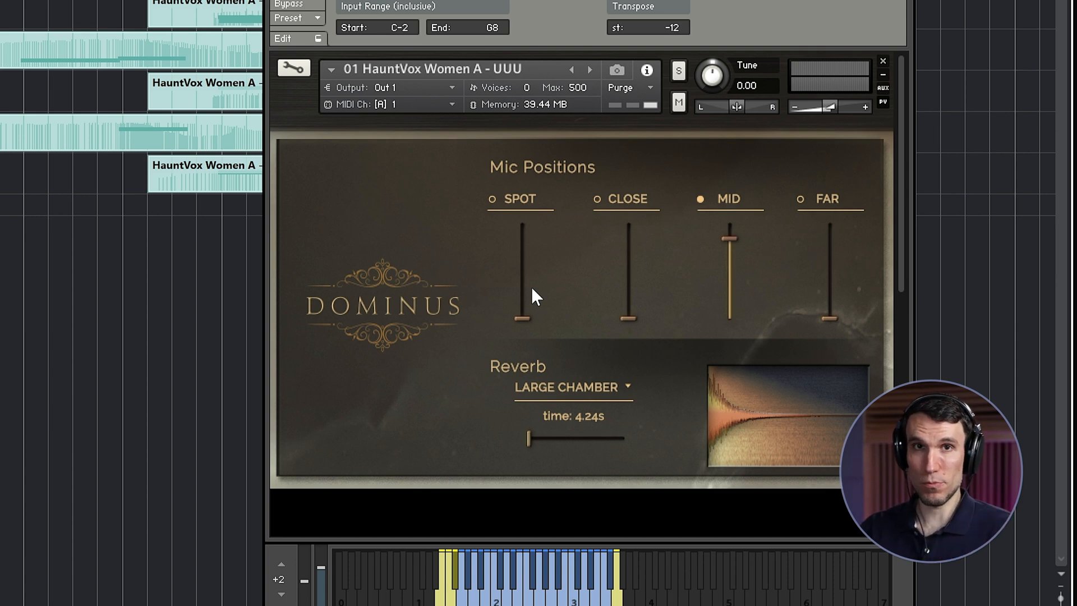
{"action": "mouse_move", "coordinate": [793, 275]}
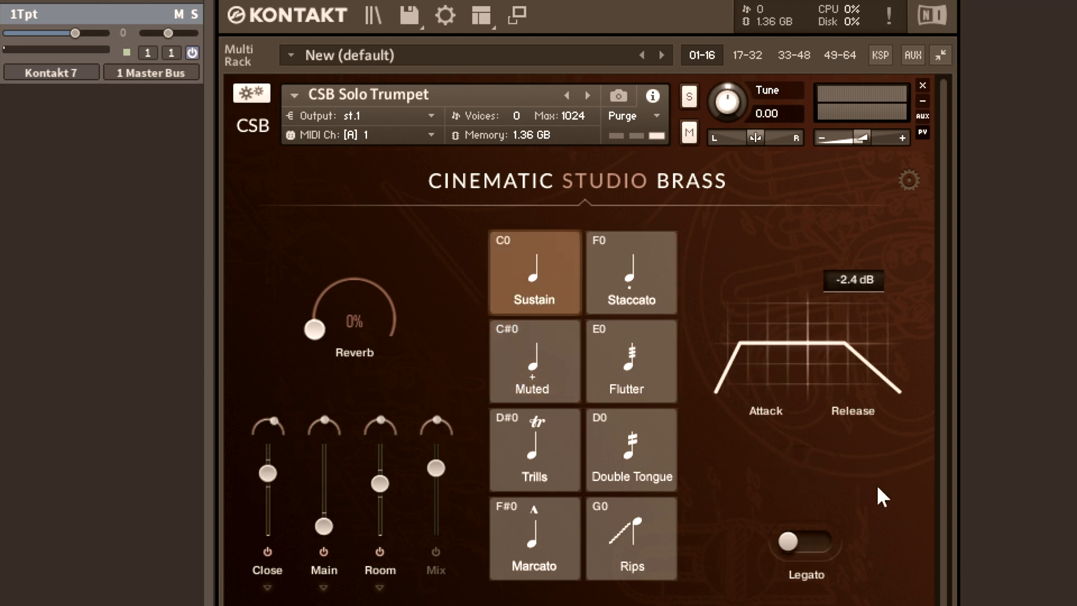
{"action": "left_click_drag", "start_coordinate": [894, 391], "coordinate": [890, 395]}
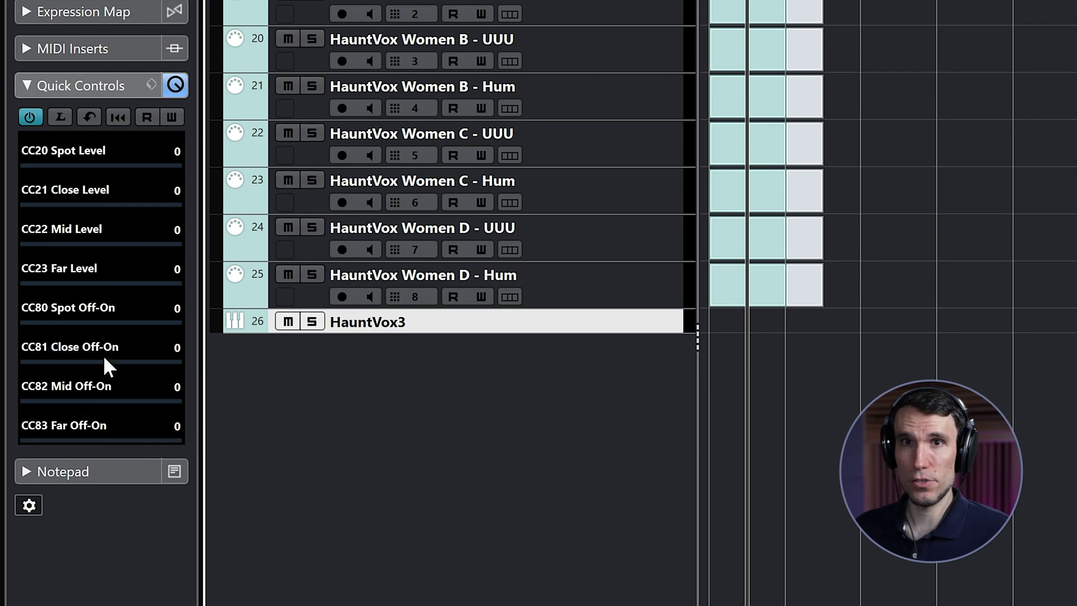
{"action": "mouse_move", "coordinate": [126, 224]}
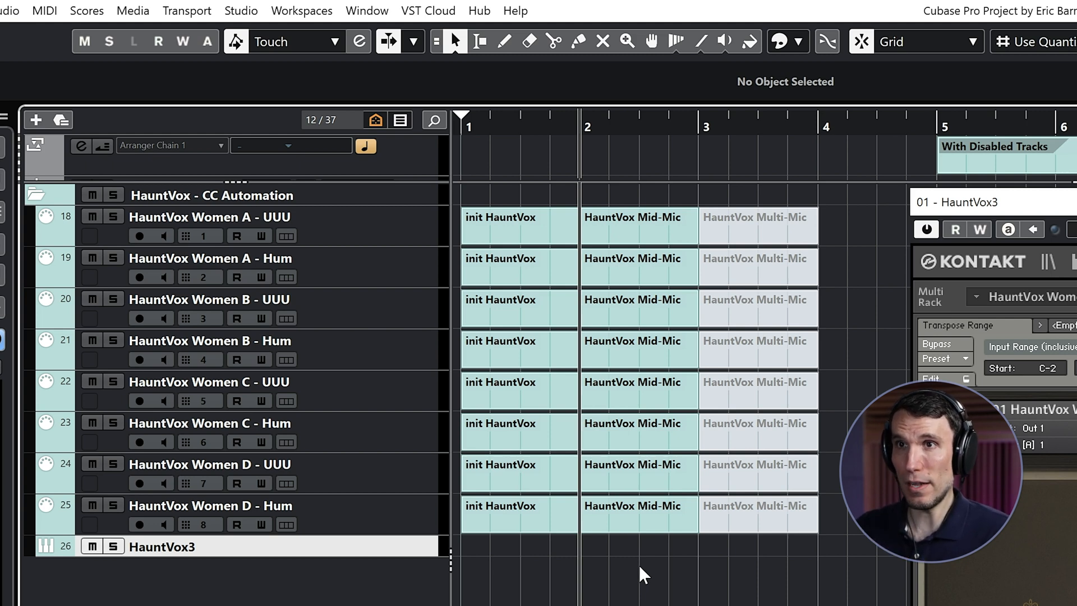
Open the HauntVox Mid-Mic part on track 18 in the List Editor to view its CC events
{"action": "left_click", "coordinate": [637, 225]}
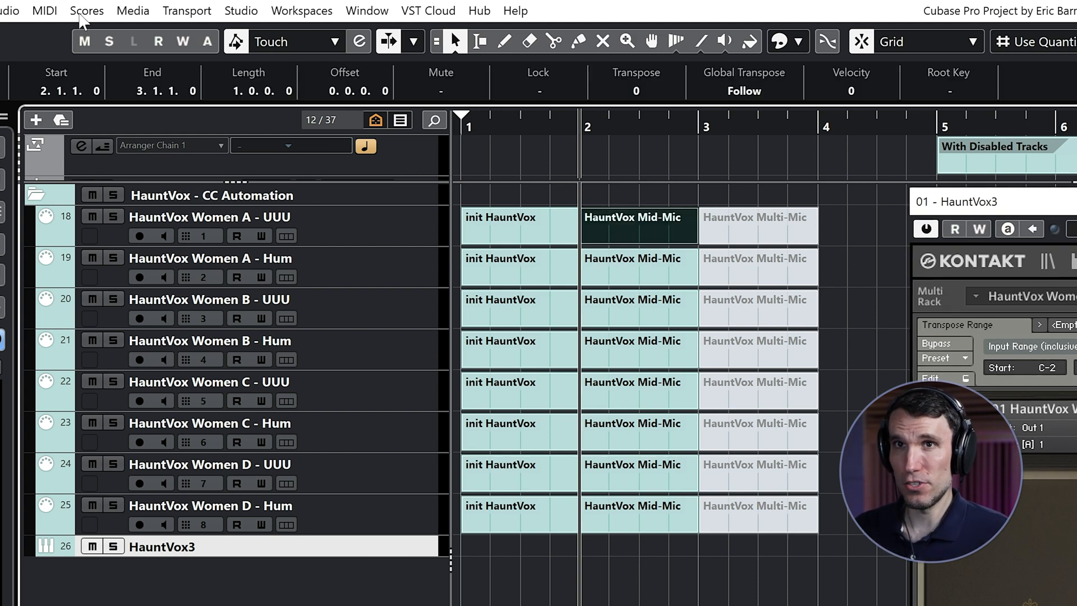
{"action": "left_click", "coordinate": [45, 11]}
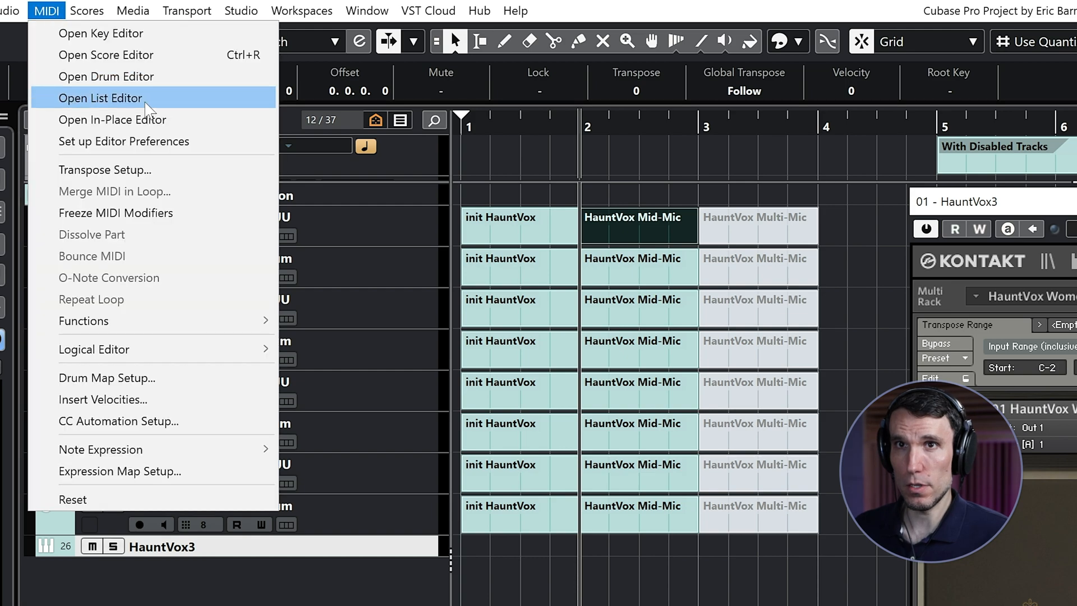
{"action": "left_click", "coordinate": [100, 97]}
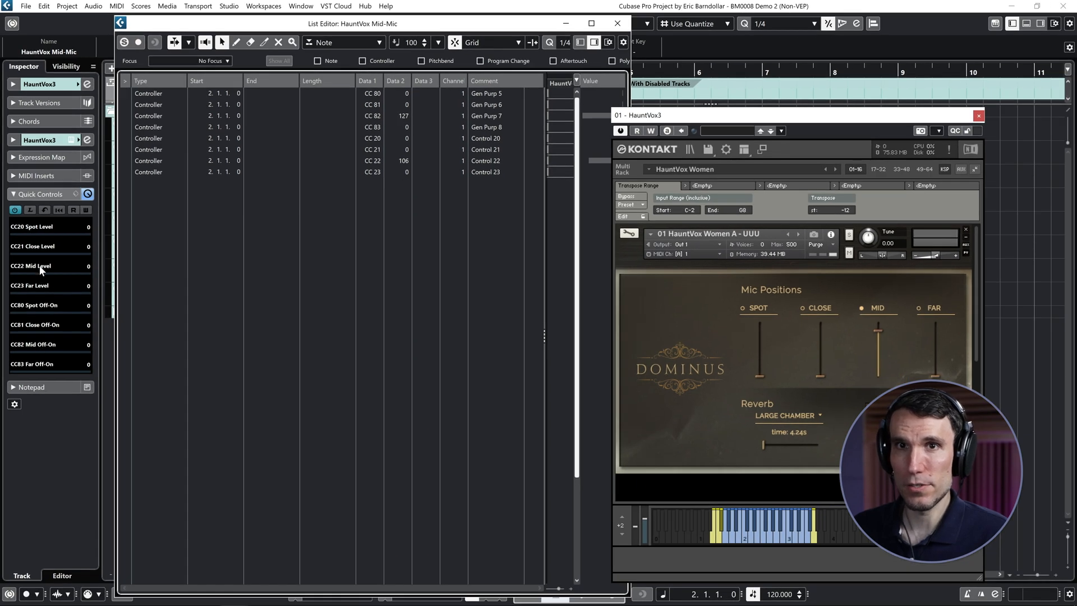
{"action": "mouse_move", "coordinate": [890, 339]}
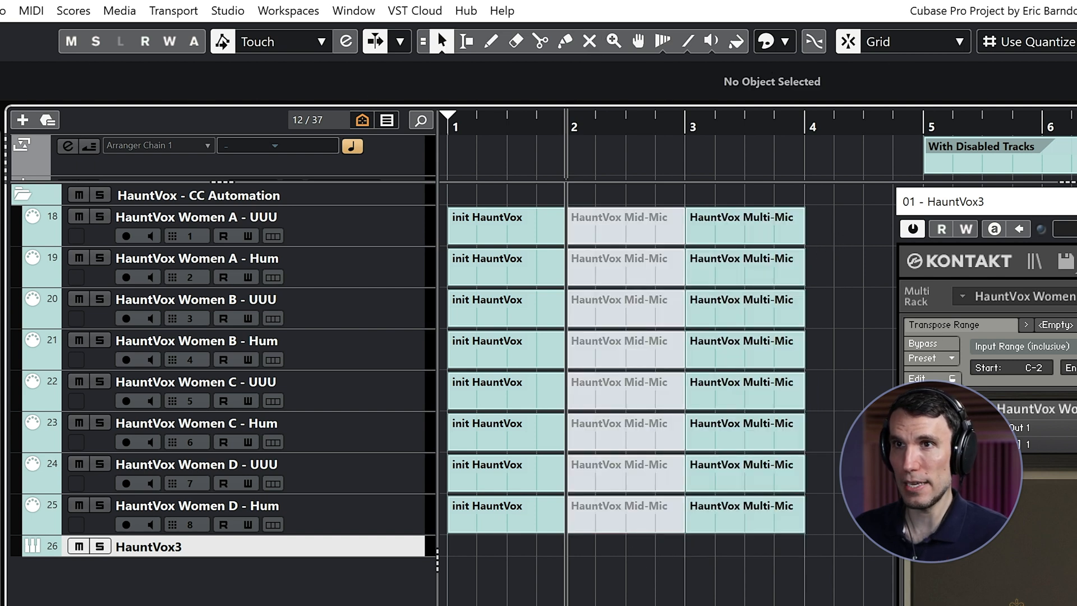
Open the HauntVox Multi-Mic part in the List Editor to inspect its controller events
{"action": "left_click", "coordinate": [32, 11]}
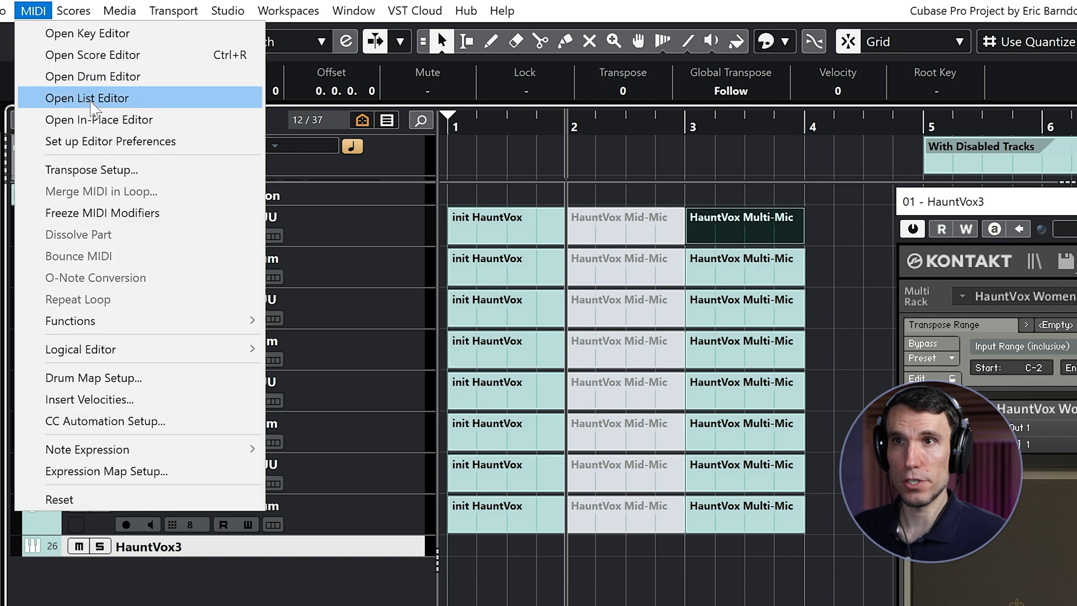
{"action": "left_click", "coordinate": [86, 98]}
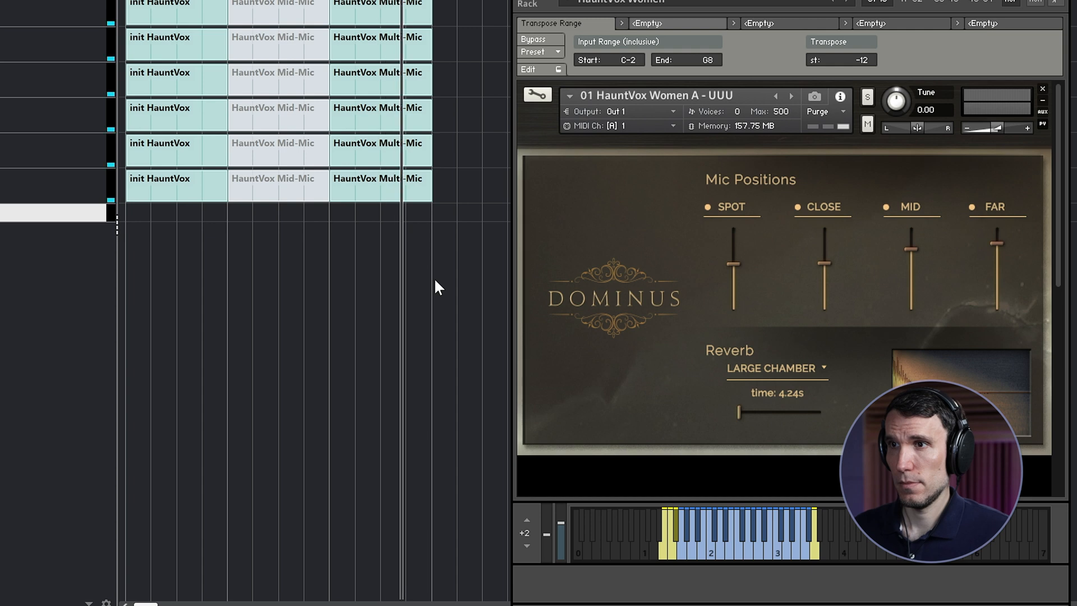
{"action": "mouse_move", "coordinate": [692, 217]}
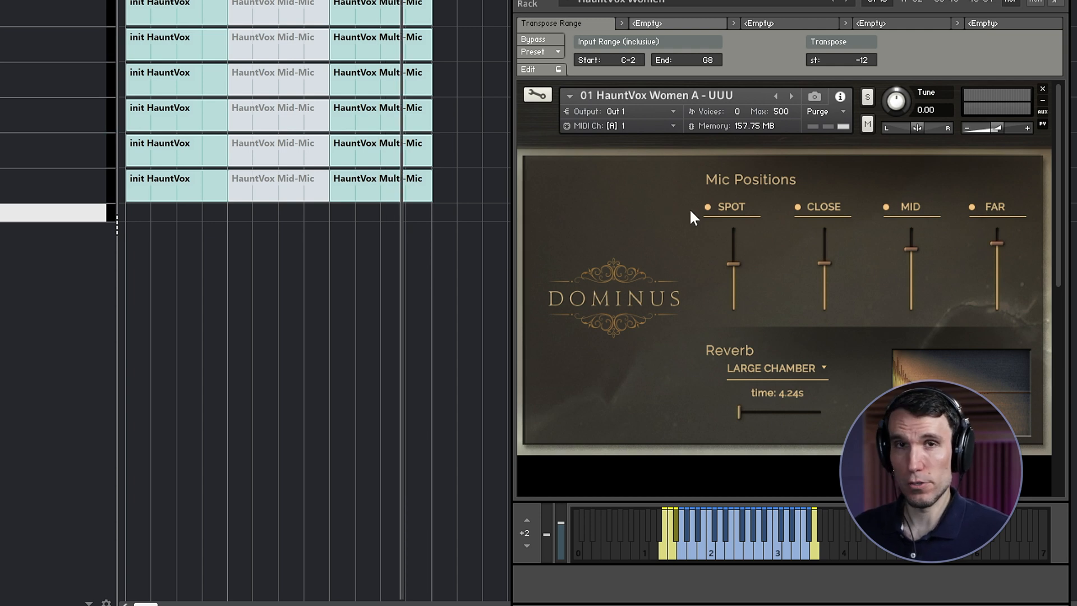
{"action": "mouse_move", "coordinate": [701, 218]}
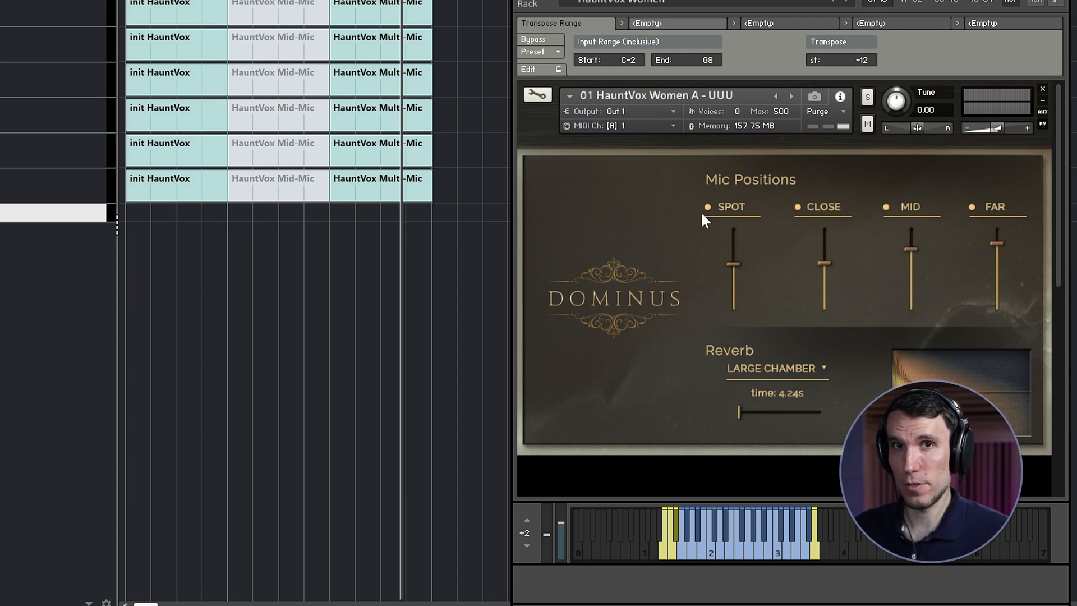
{"action": "mouse_move", "coordinate": [722, 327]}
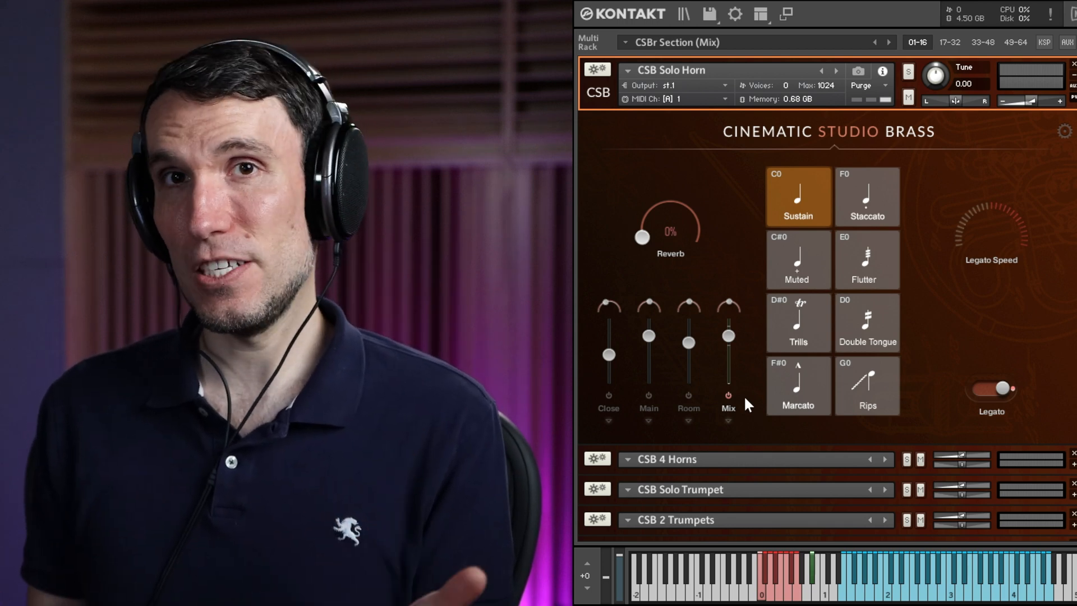
Load the CSBr 01 1Hn (Multi-Mic) multi in Kontakt and select the 04 CSBr 1Hn Leg-B instrument
{"action": "left_click", "coordinate": [709, 13]}
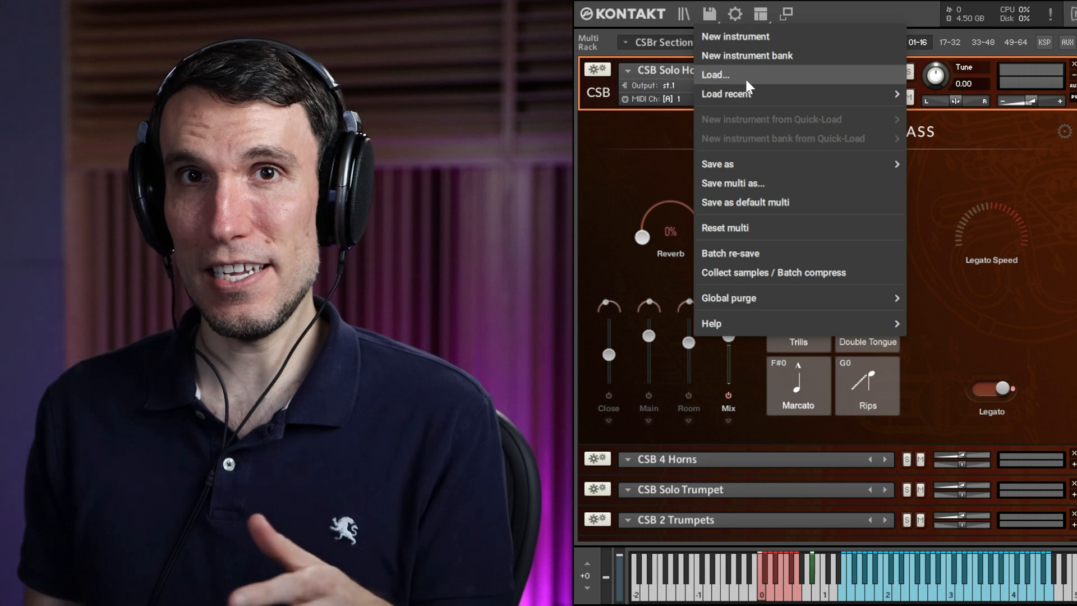
{"action": "left_click", "coordinate": [716, 75]}
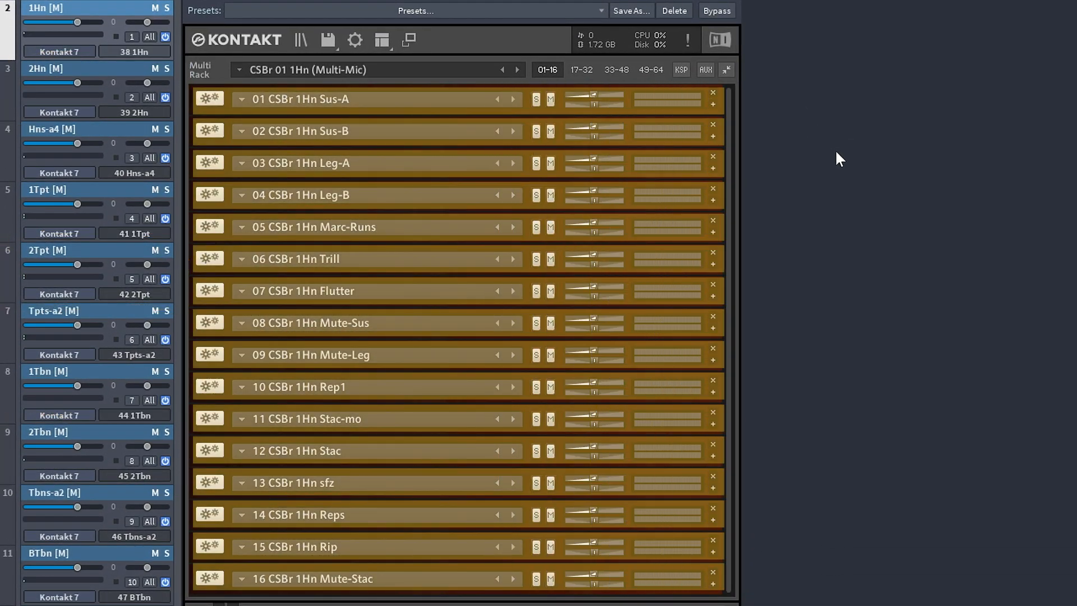
{"action": "left_click", "coordinate": [302, 195]}
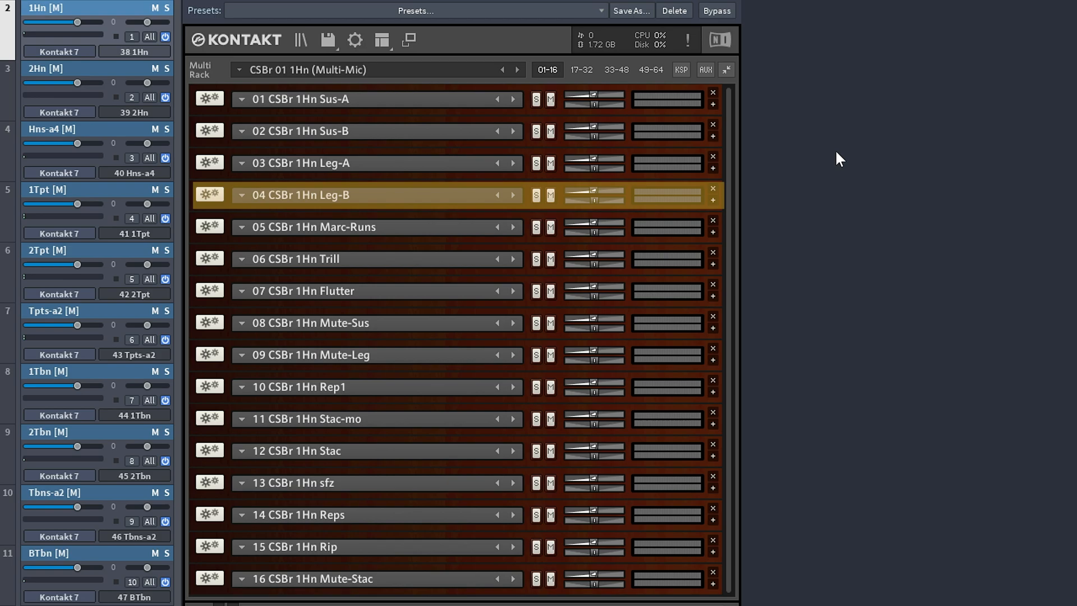